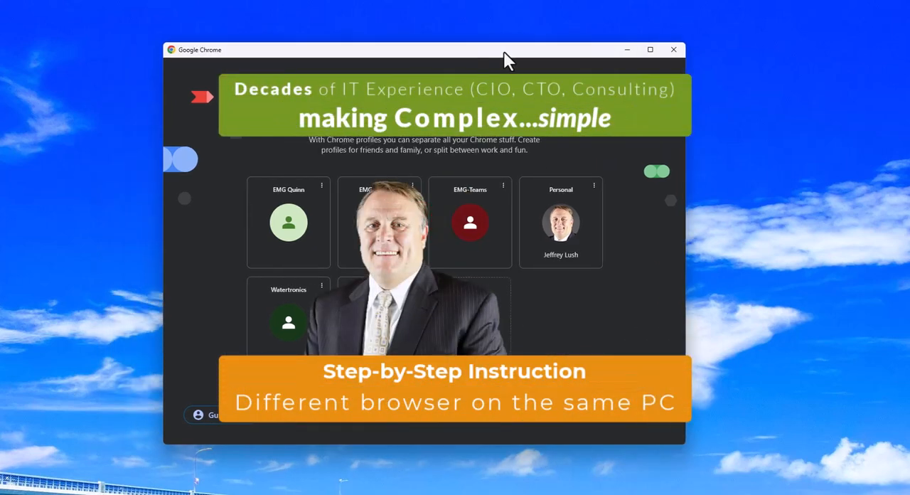
mouse_move(590, 308)
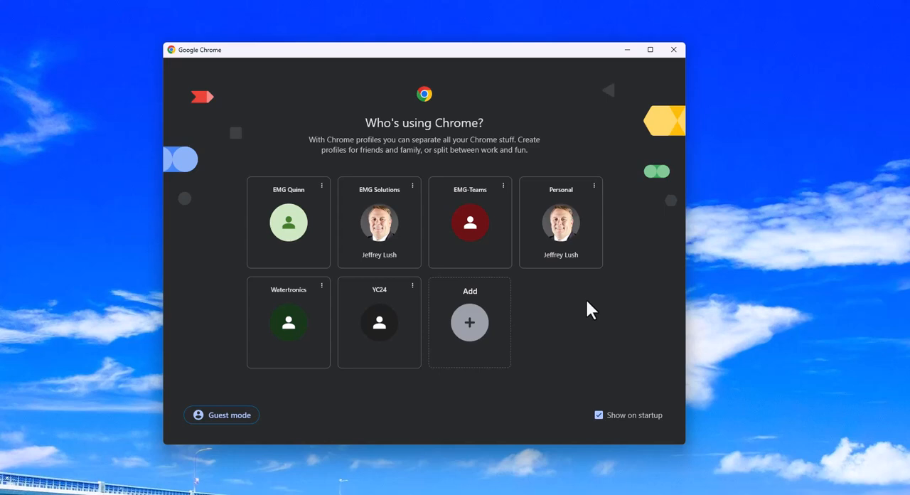
mouse_move(587, 309)
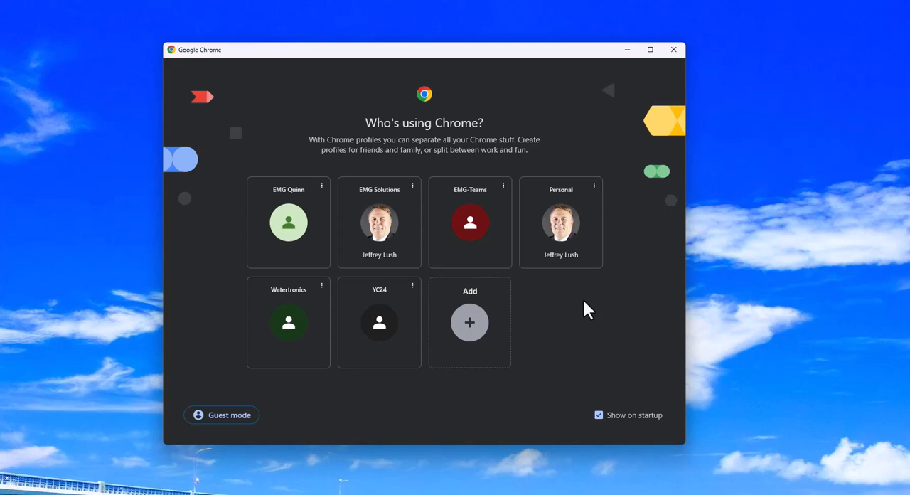
mouse_move(585, 310)
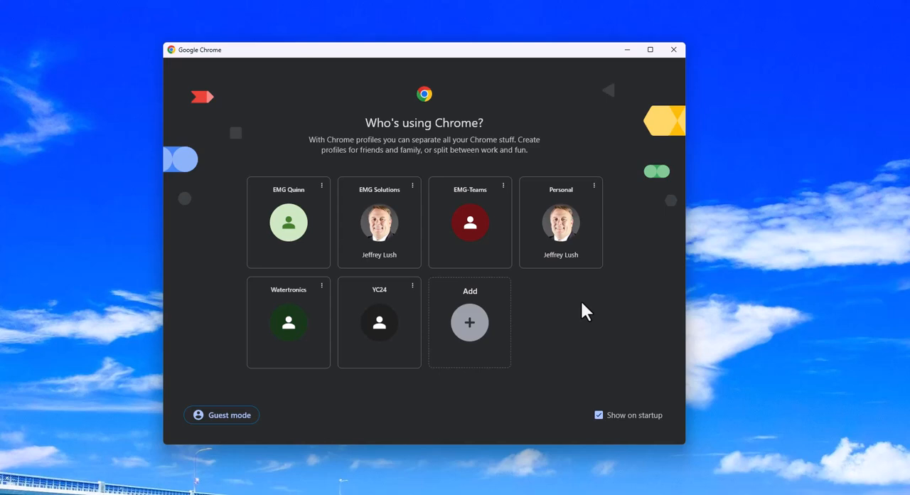
mouse_move(622, 298)
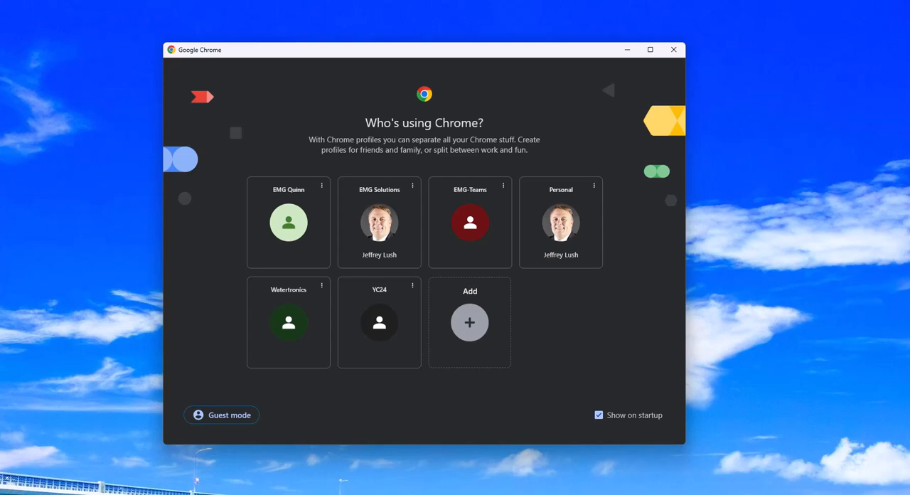
mouse_move(663, 105)
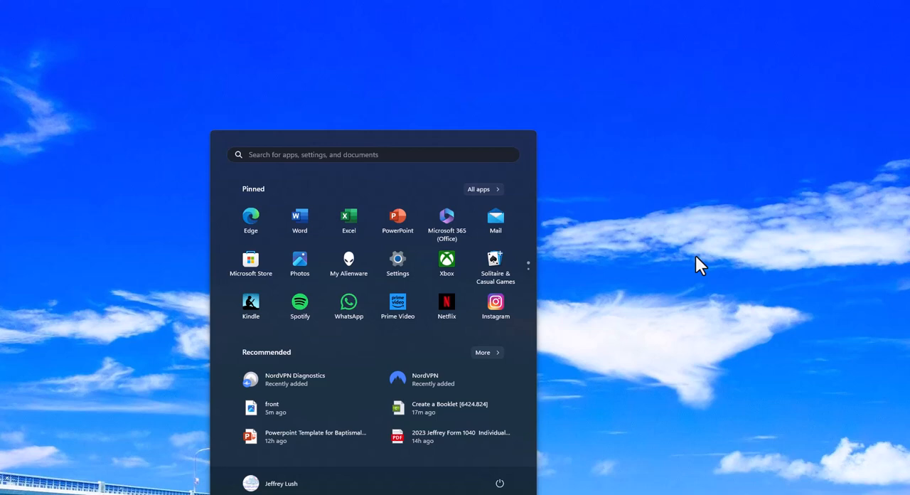
mouse_move(768, 229)
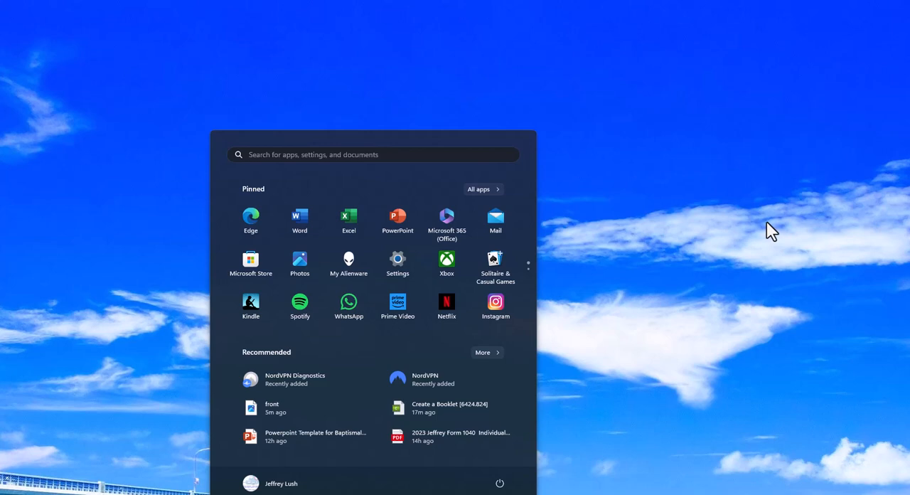
mouse_move(732, 217)
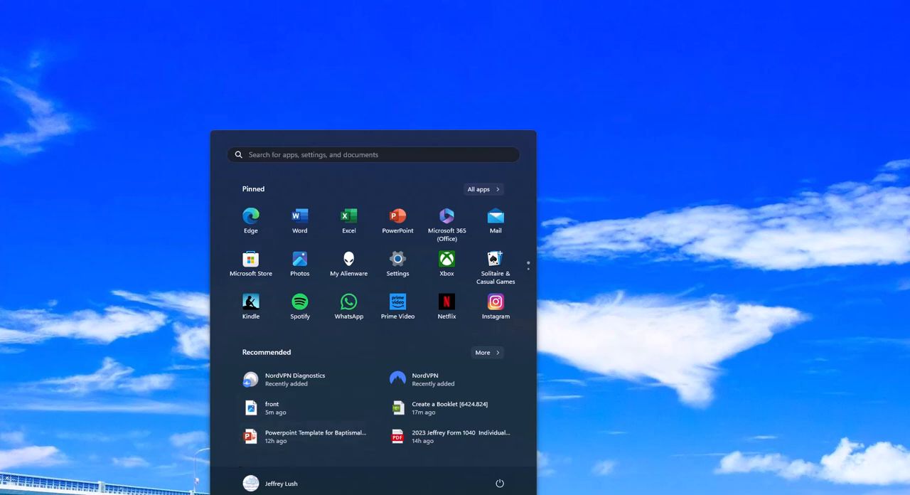
mouse_move(563, 190)
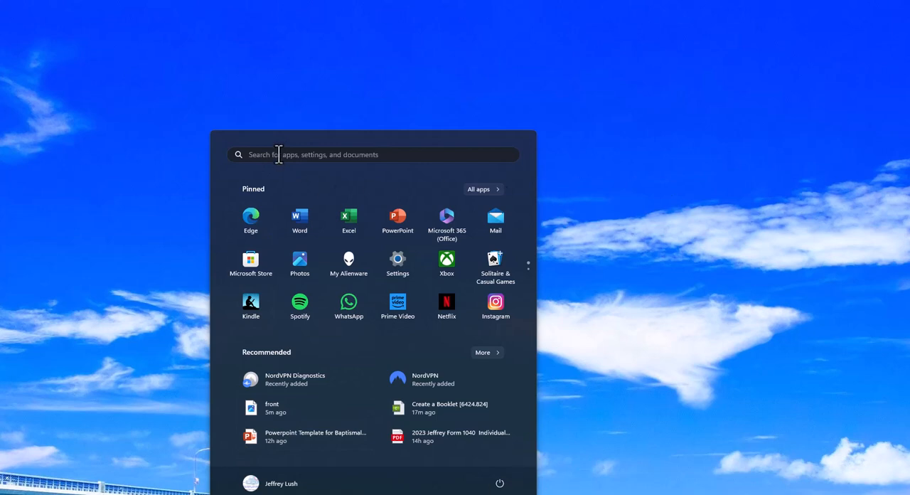
mouse_move(310, 250)
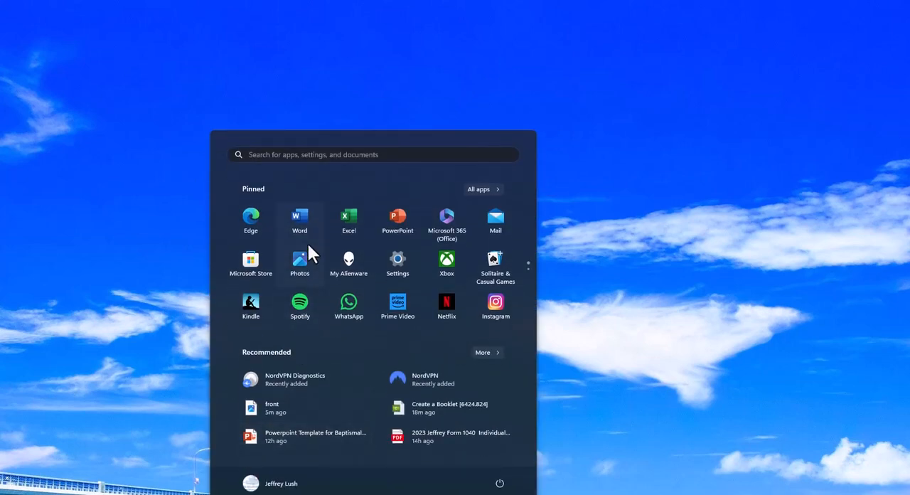
mouse_move(356, 380)
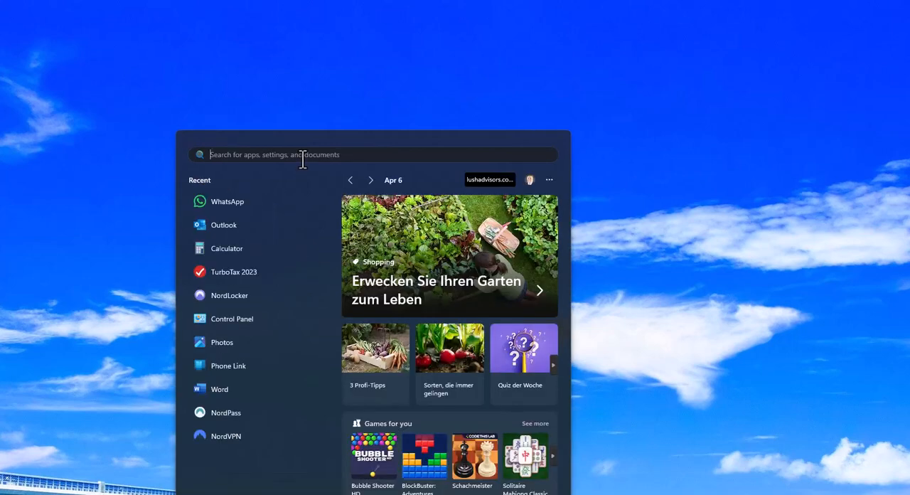
Launch Google Chrome from Start search and begin adding a new profile
type("Chrome")
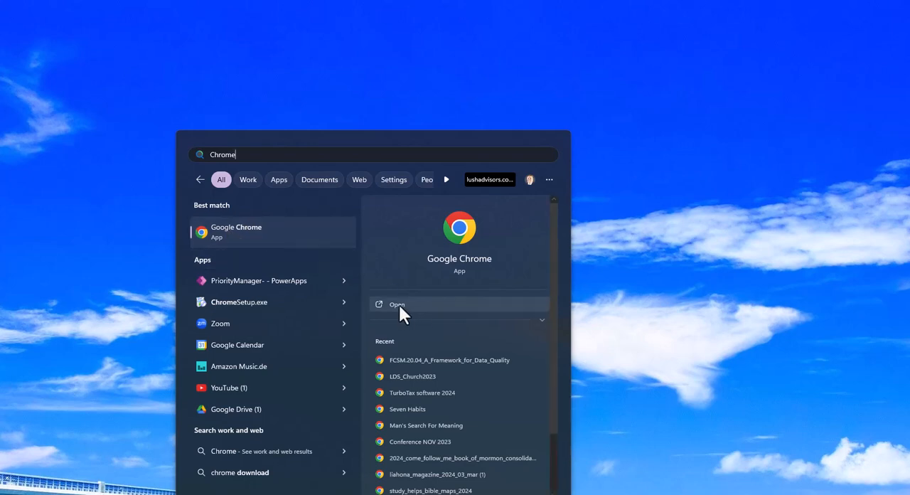
left_click(397, 304)
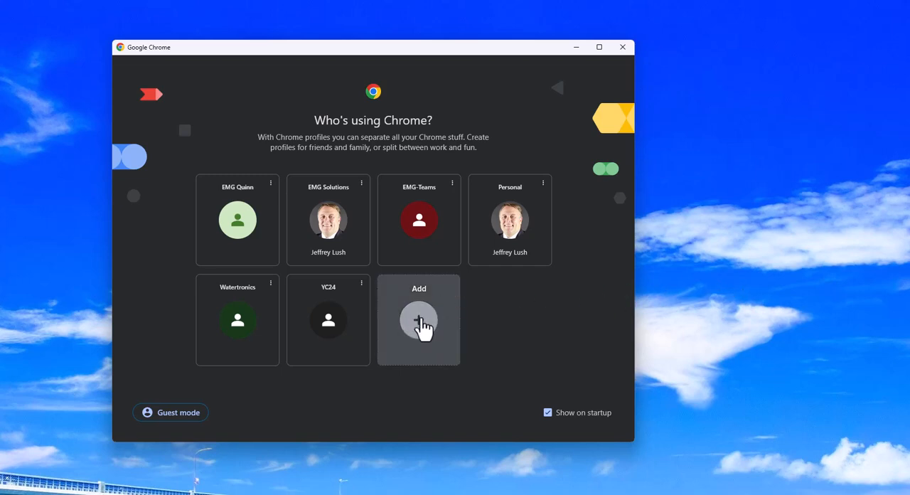
mouse_move(473, 317)
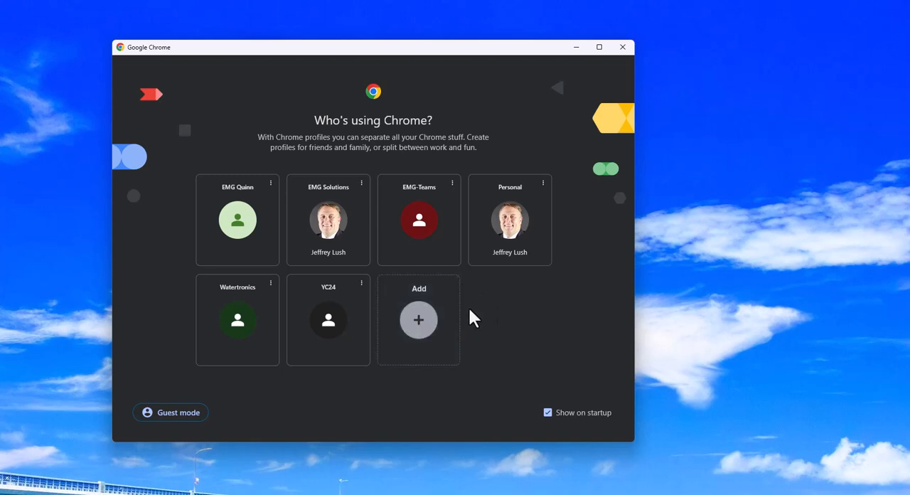
mouse_move(419, 327)
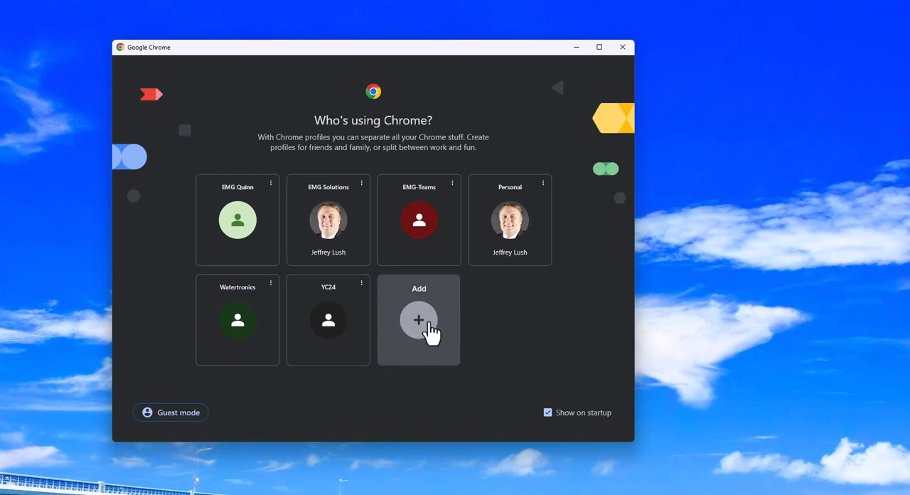
left_click(419, 320)
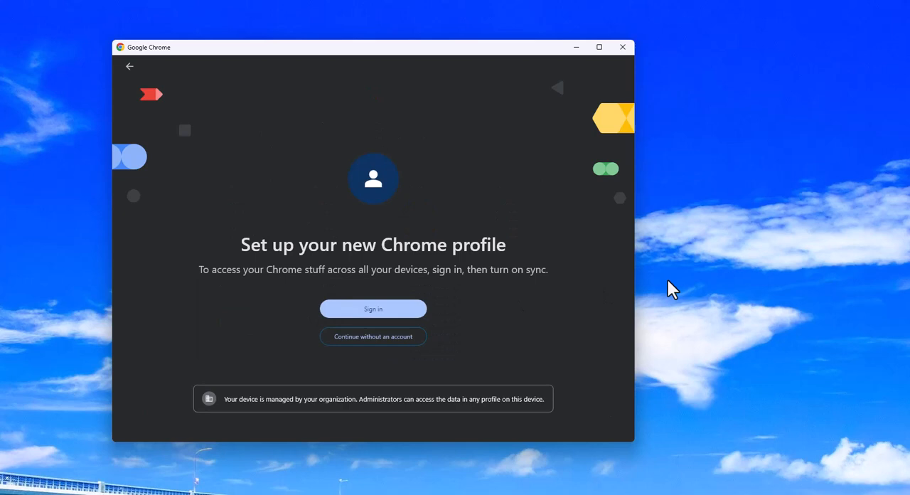
mouse_move(471, 244)
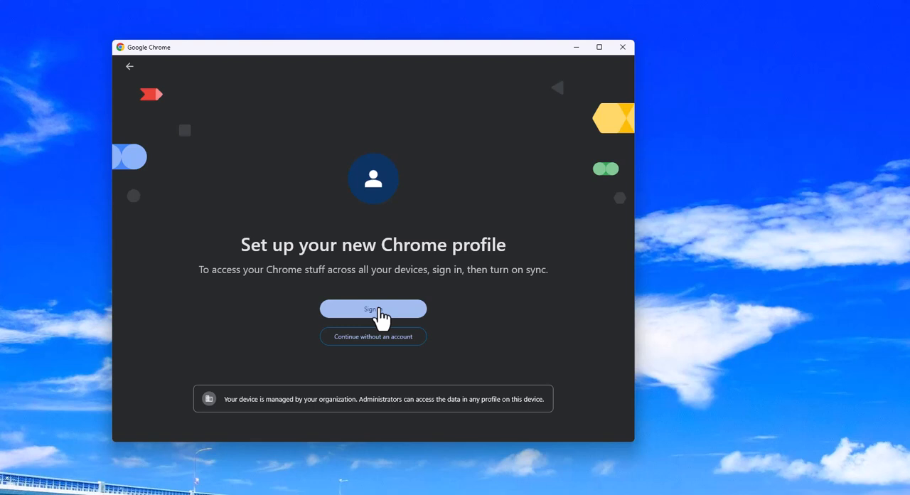
mouse_move(392, 347)
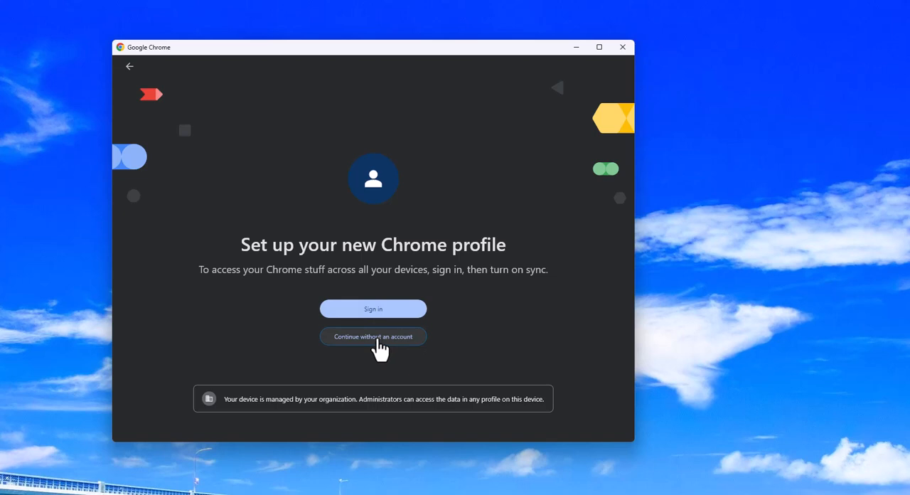
Continue setting up the new Chrome profile without an account
left_click(373, 336)
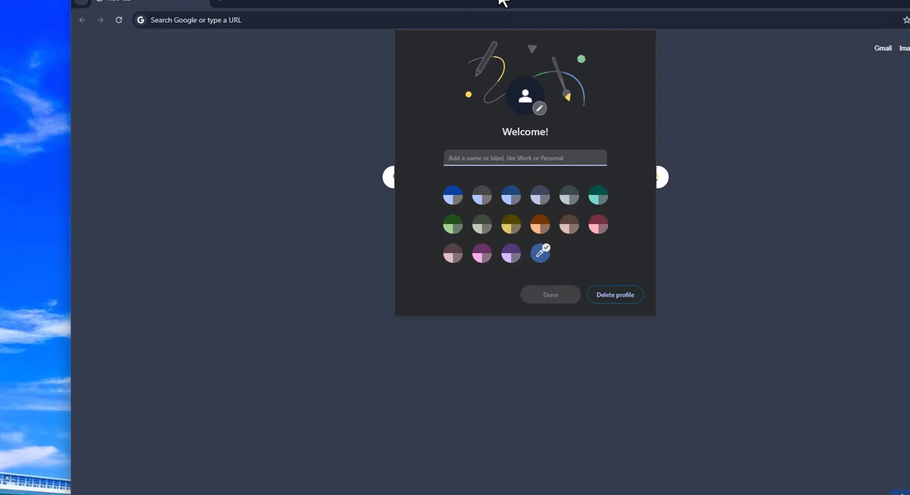
Name the profile '6 April - Chrome', choose a green theme, and finish setup
left_click(523, 157)
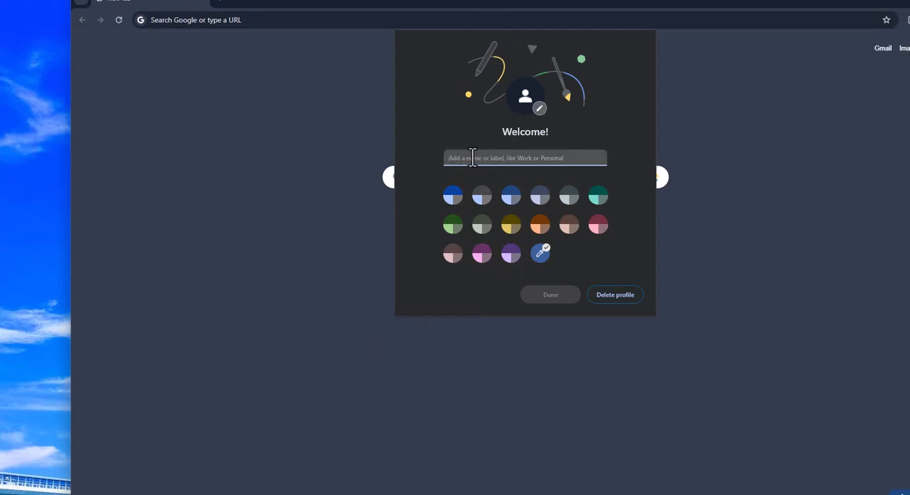
left_click(550, 295)
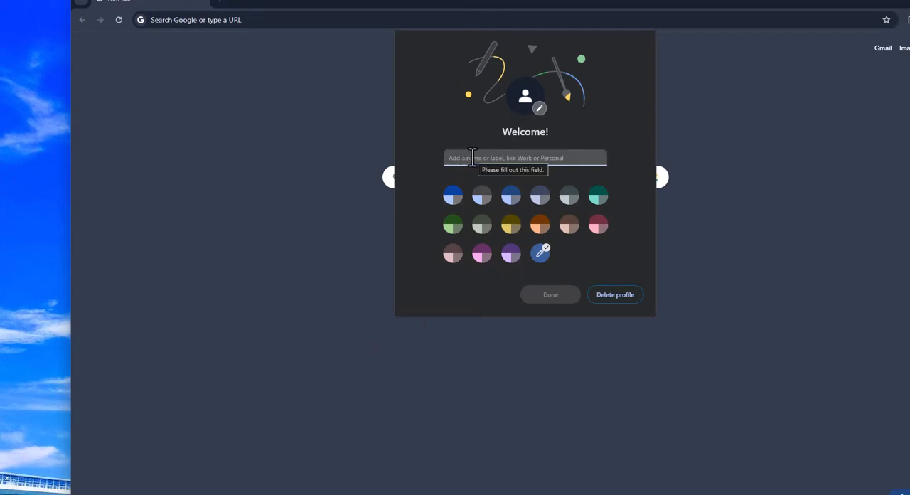
type("6")
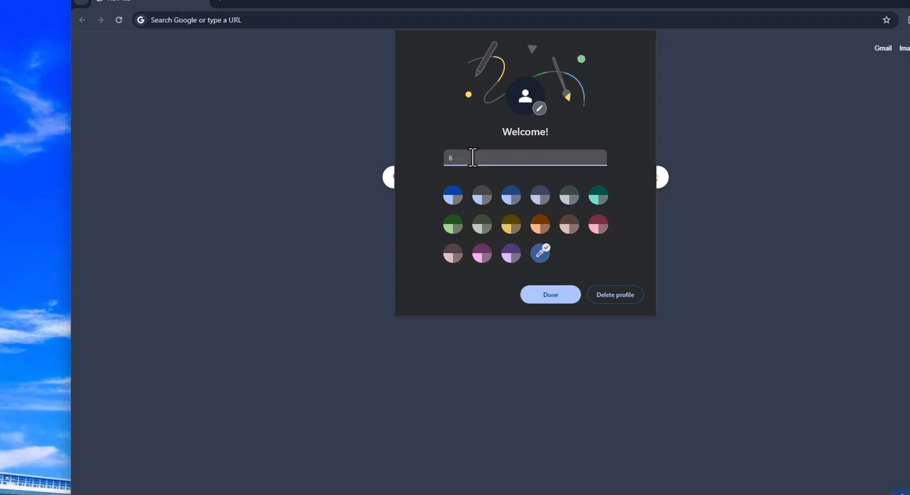
type("April - Chrome")
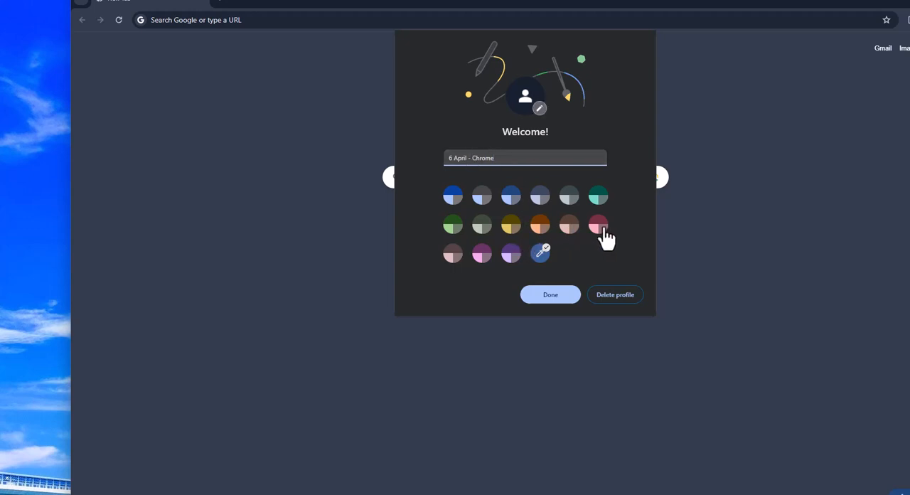
left_click(539, 224)
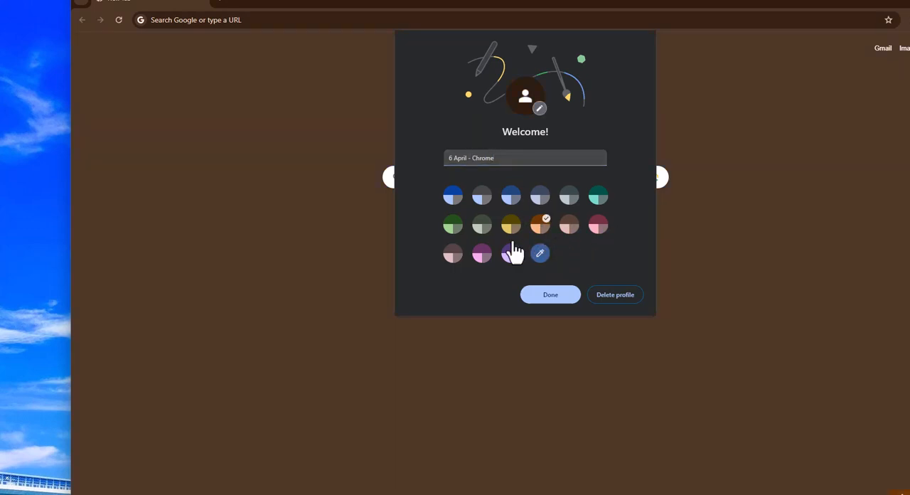
left_click(597, 225)
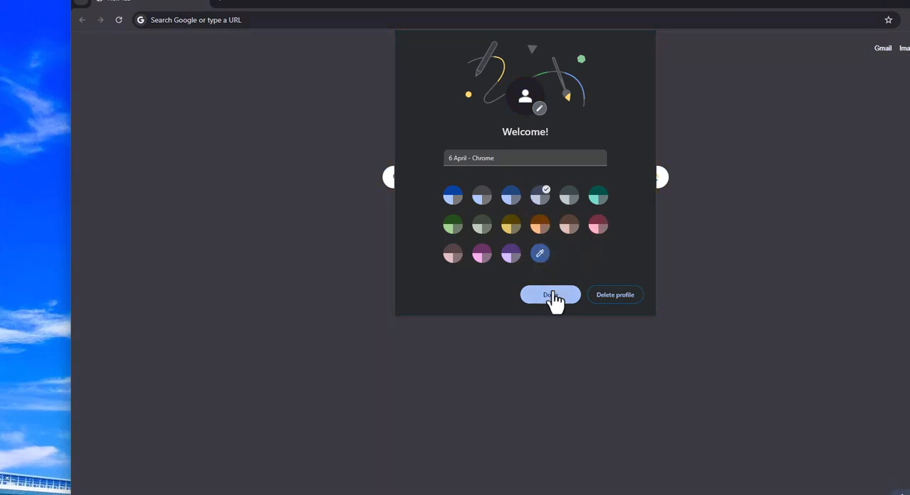
left_click(452, 195)
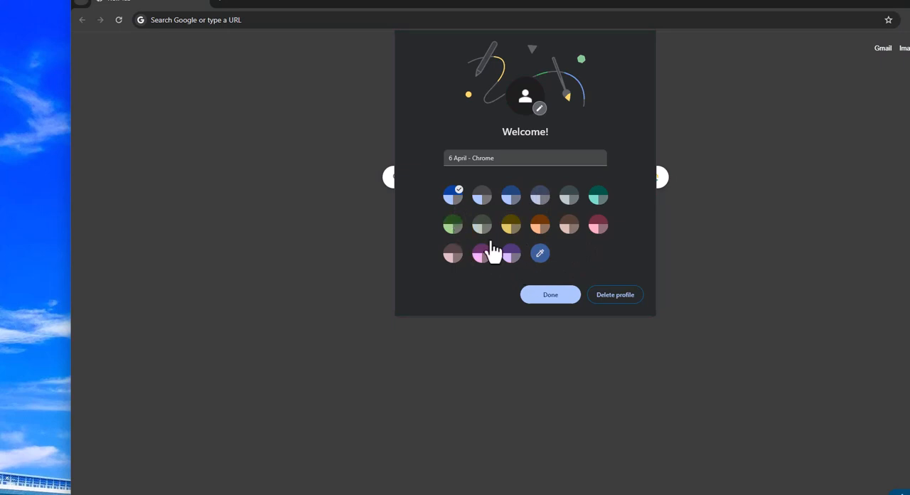
left_click(453, 224)
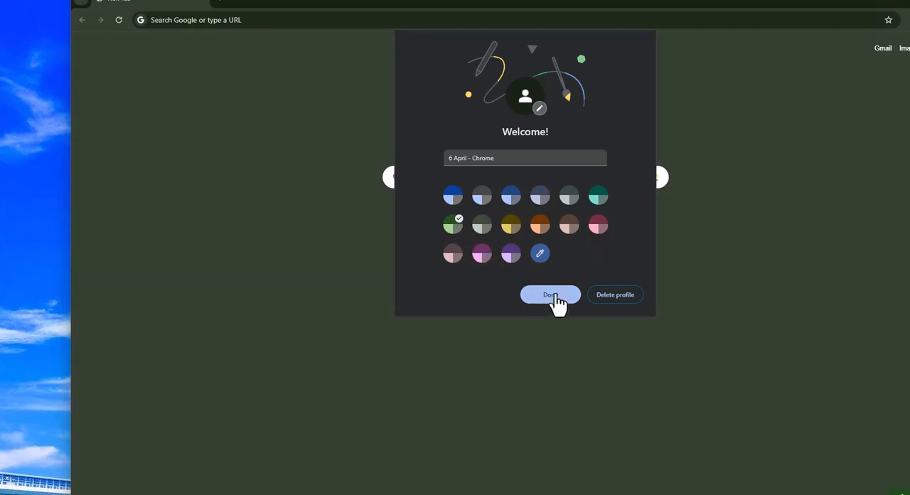
left_click(549, 295)
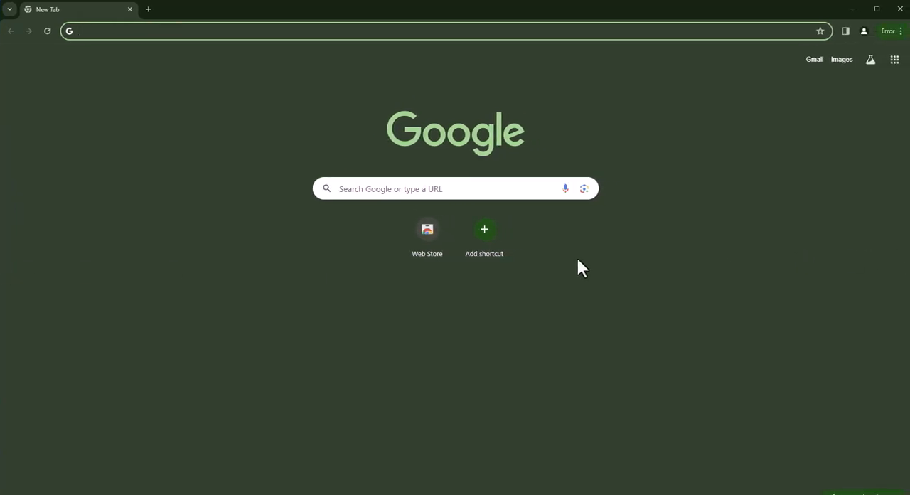
Load office.com in the new profile to show the Microsoft 365 landing page
left_click(135, 34)
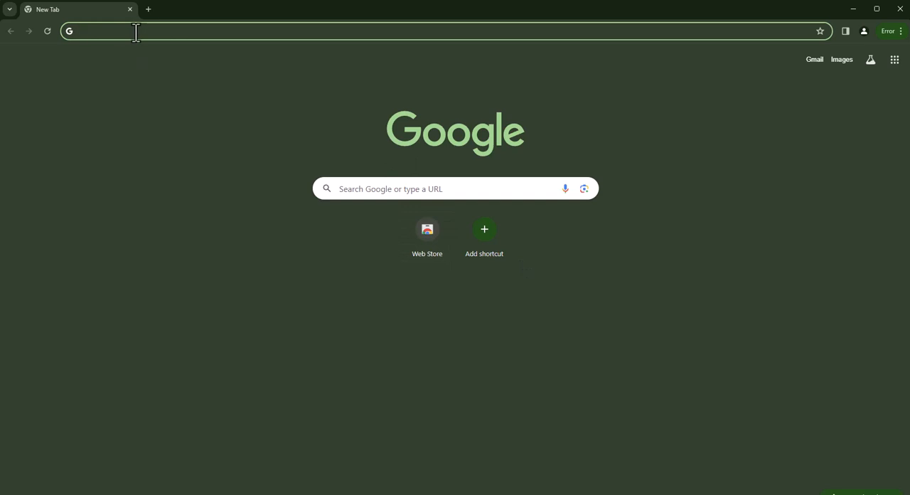
type("office.com")
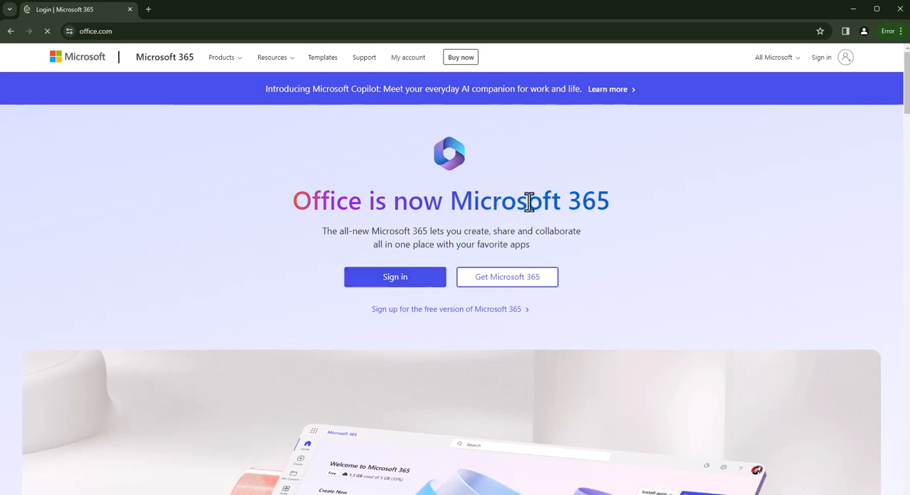
left_click(395, 276)
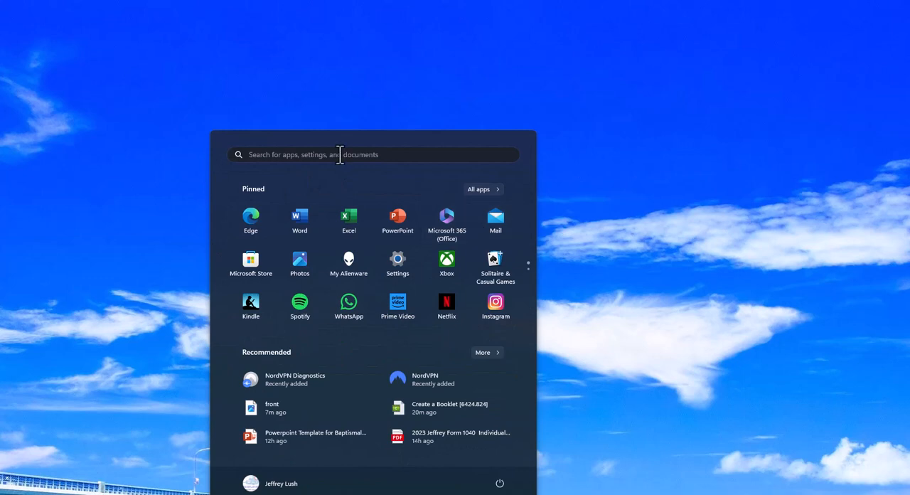
Relaunch Chrome and check the '6 April - Chrome' entry in the profile picker
type("chrome")
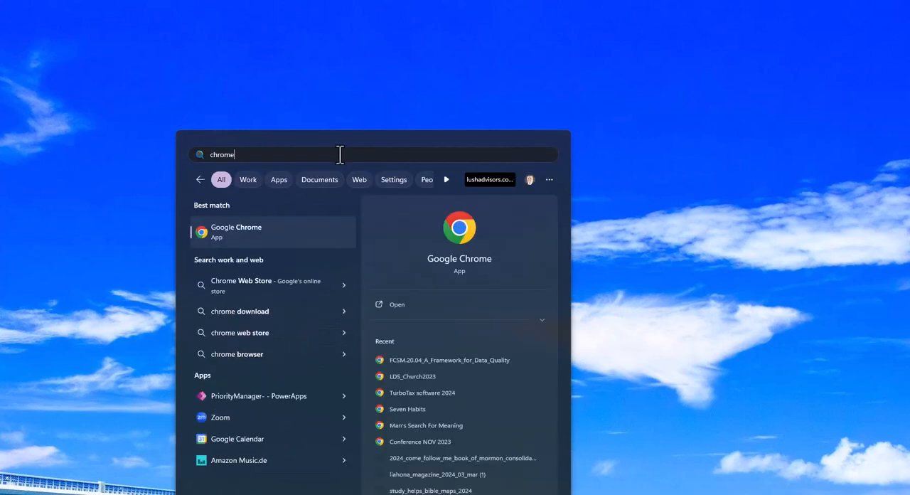
left_click(236, 231)
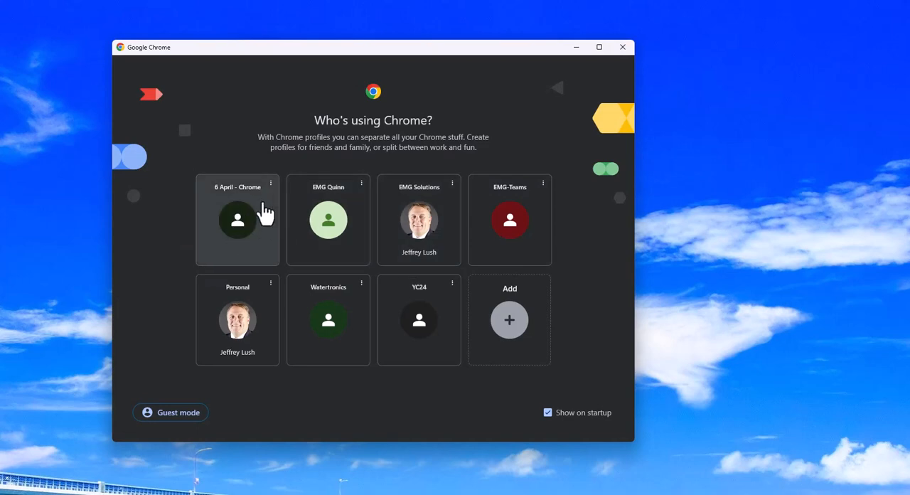
left_click(270, 184)
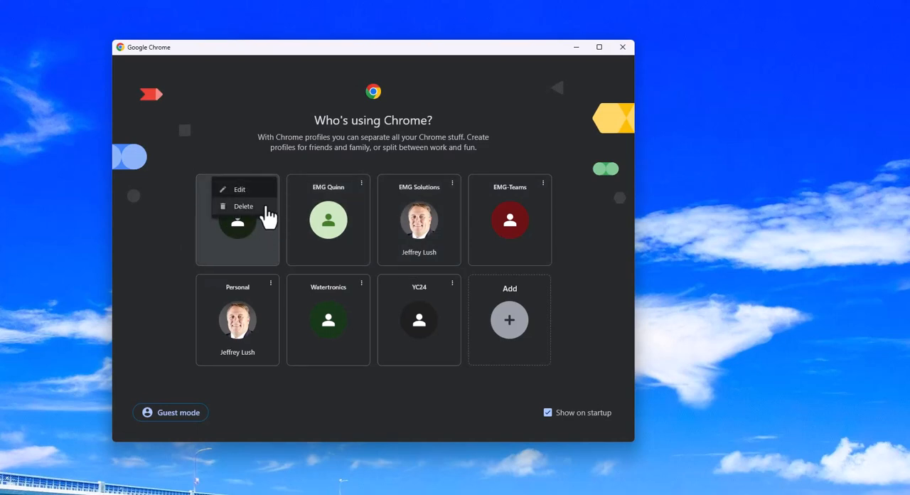
mouse_move(267, 249)
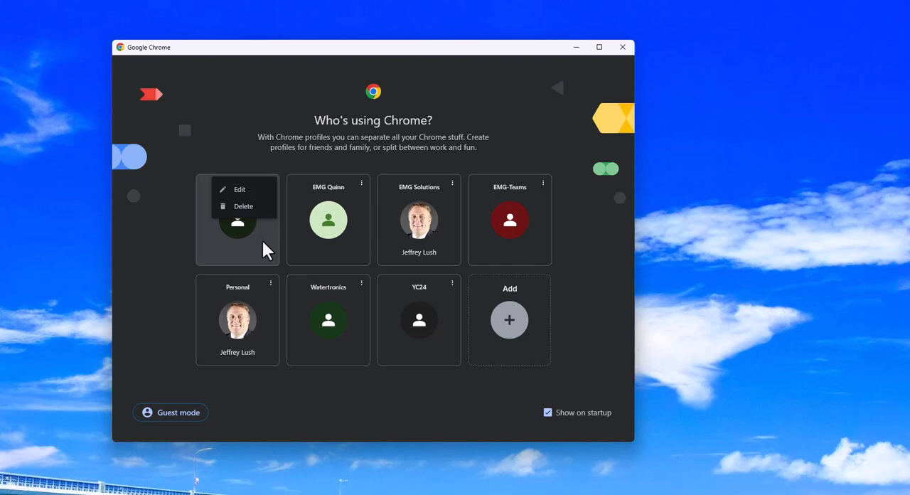
left_click(239, 189)
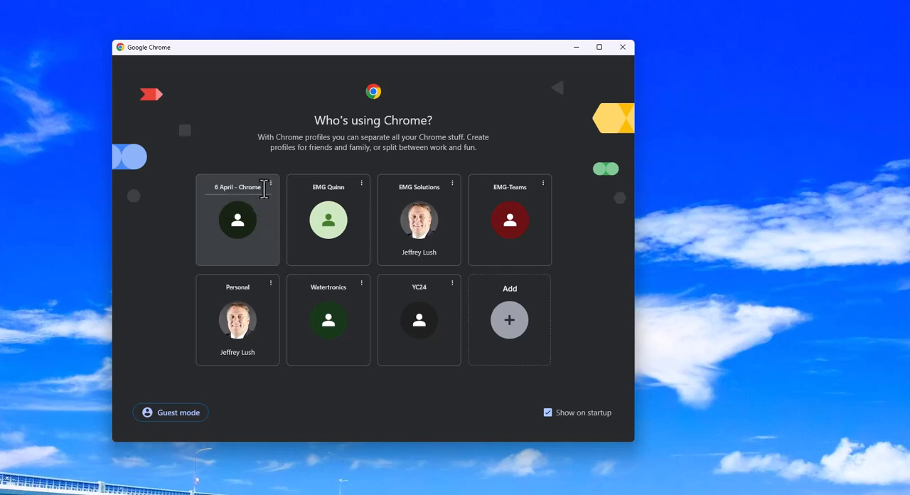
mouse_move(238, 219)
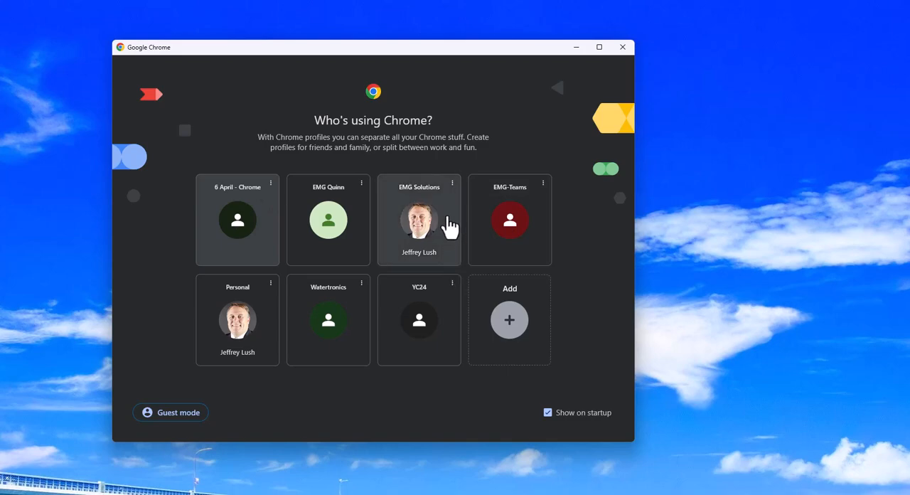
left_click(419, 219)
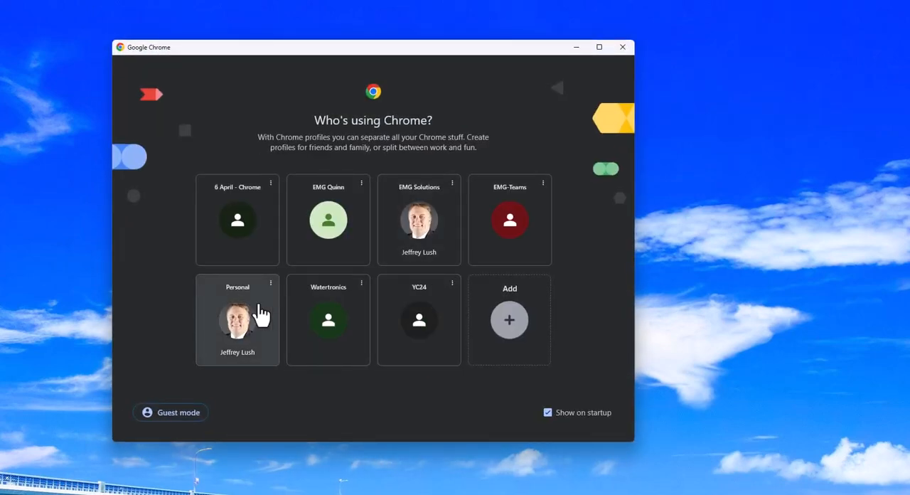
In the Personal profile, load office.com/?auth=2 to see the signed-in Microsoft 365 home
left_click(236, 320)
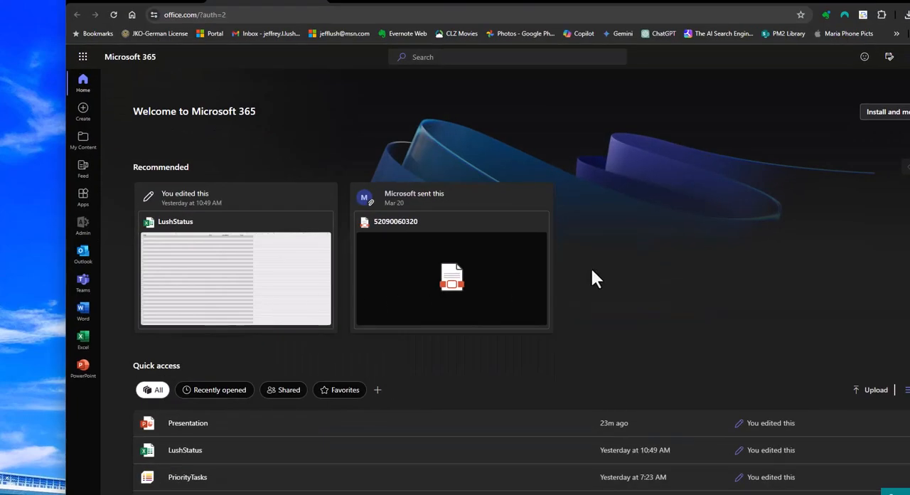
mouse_move(388, 137)
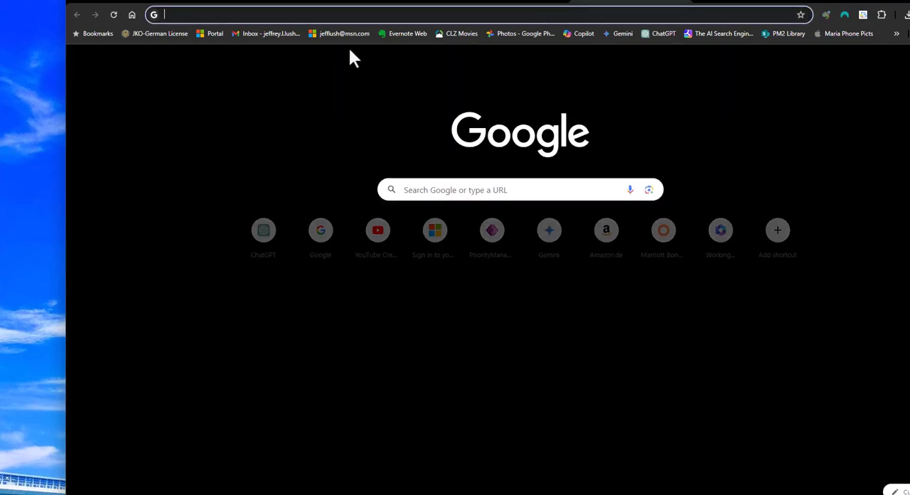
type("office.com/?auth=2")
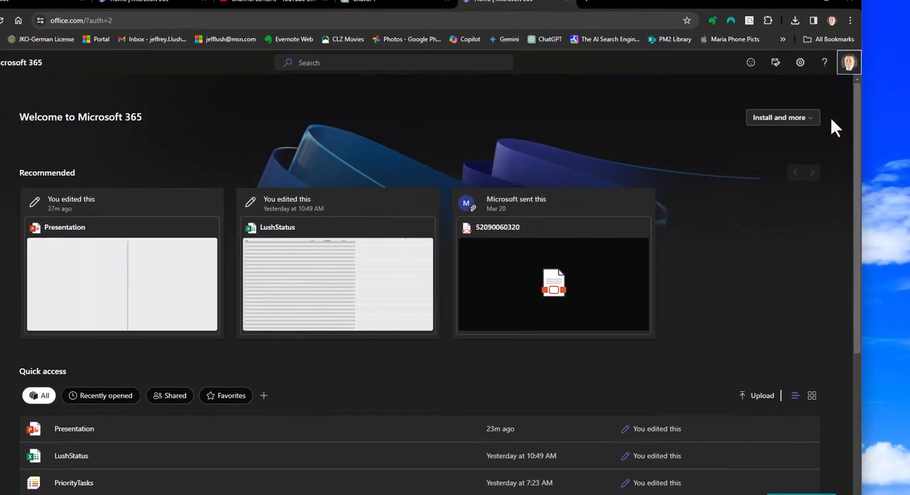
left_click(849, 63)
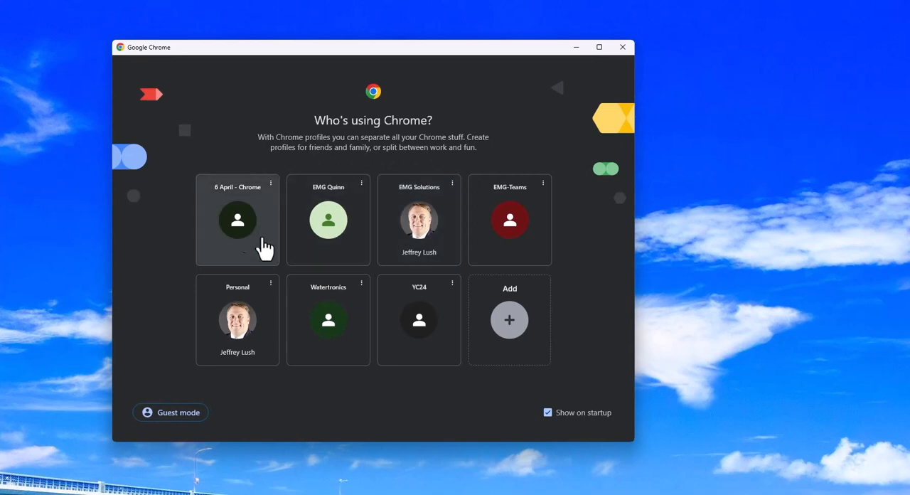
mouse_move(265, 207)
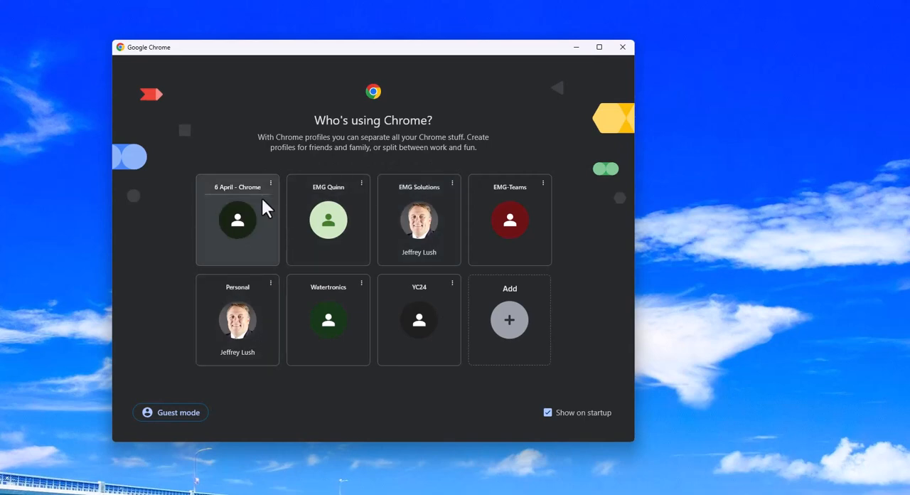
Open the '6 April - Chrome' profile and dismiss the Enhanced ad privacy notice
left_click(238, 220)
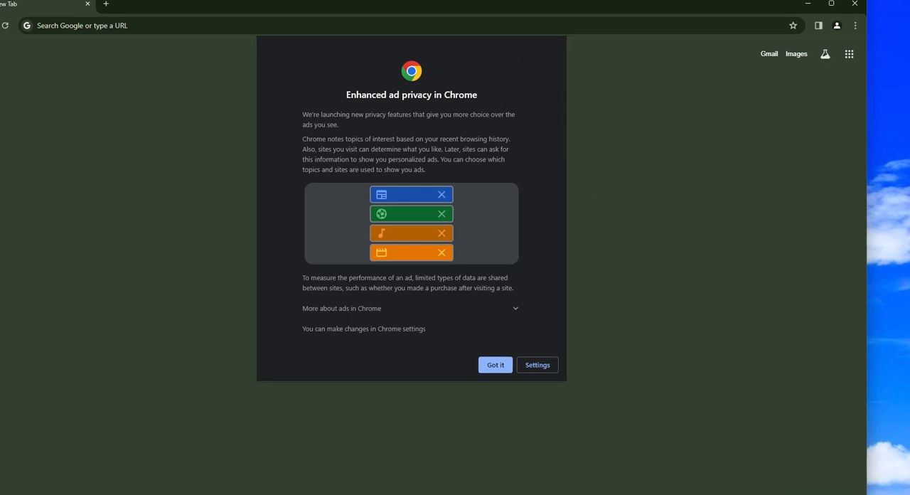
mouse_move(480, 355)
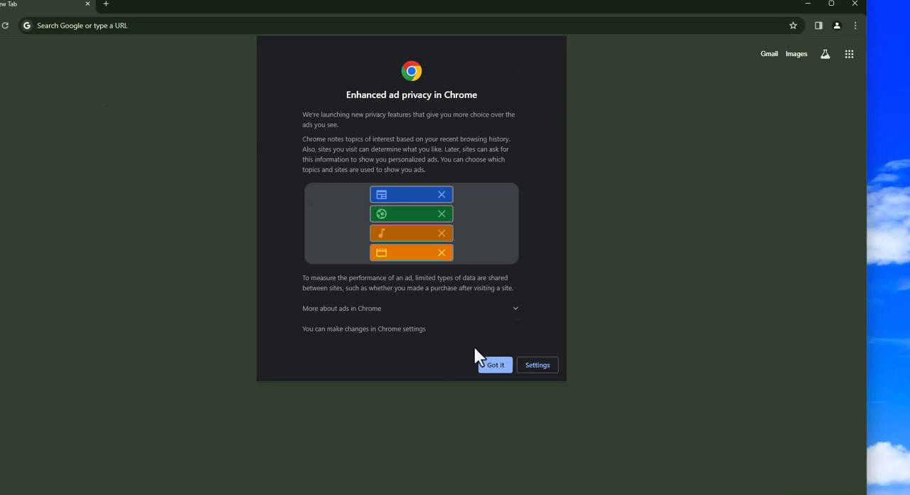
left_click(495, 365)
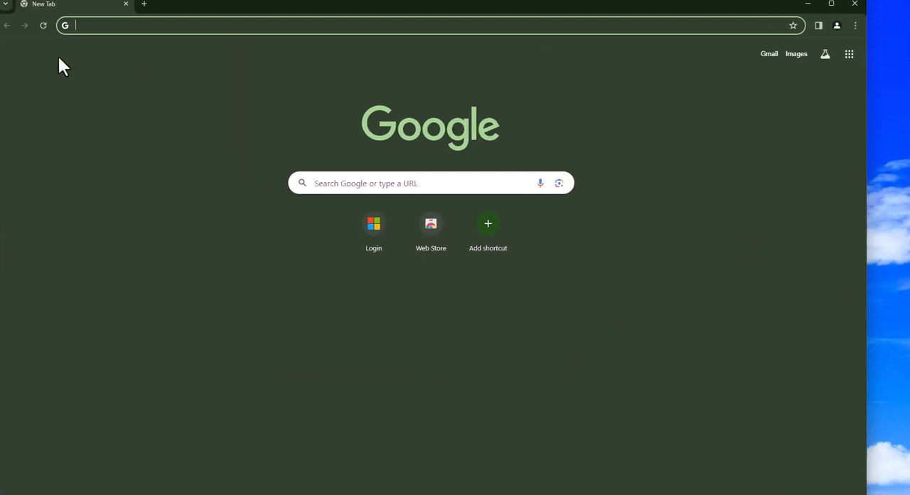
Load office.com and confirm in the Chrome menu that the profile is not signed in
type("office.com")
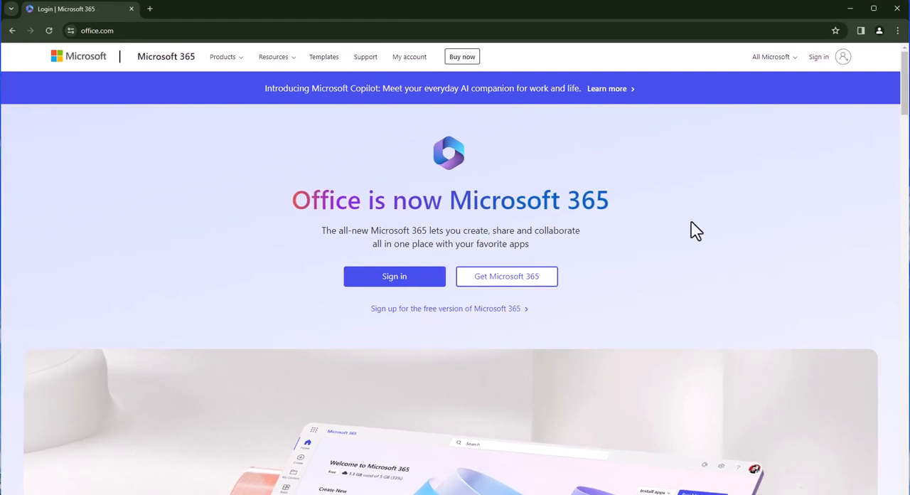
mouse_move(461, 88)
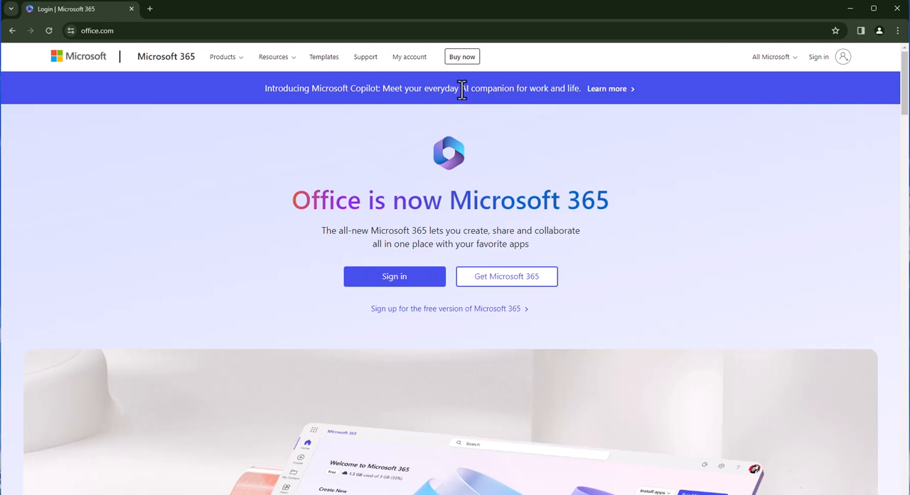
left_click(898, 29)
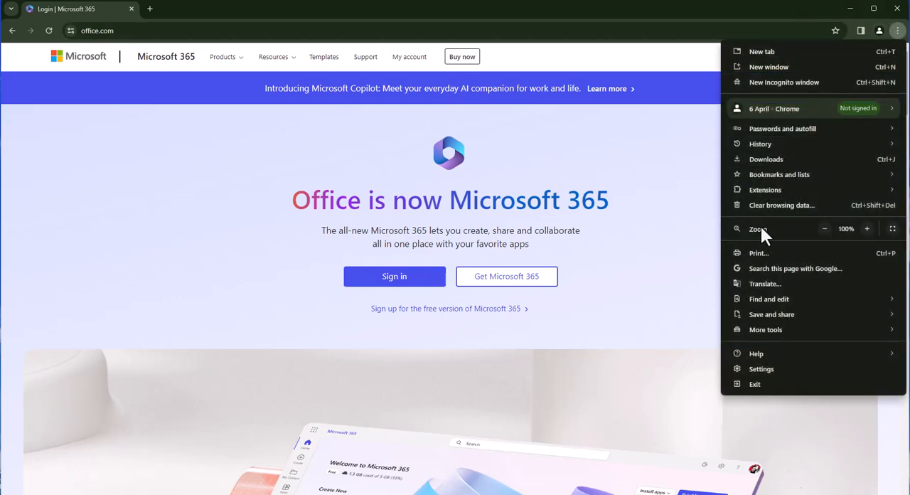
mouse_move(778, 205)
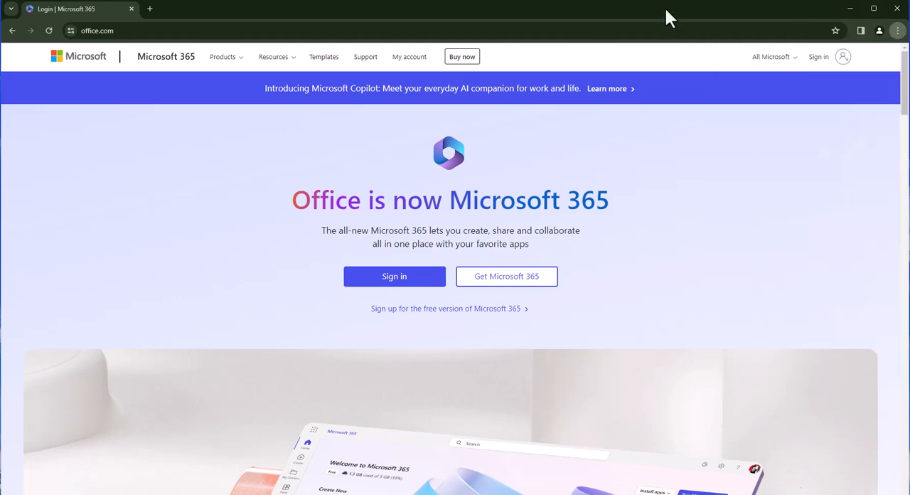
mouse_move(521, 304)
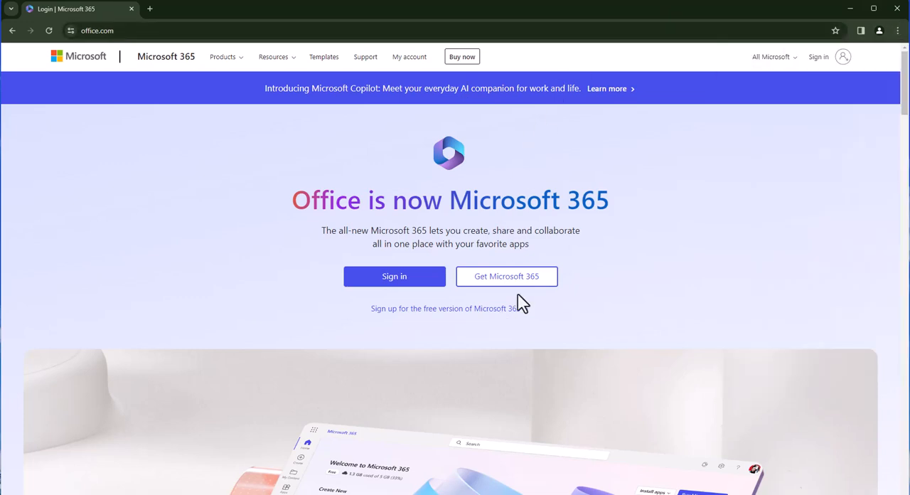